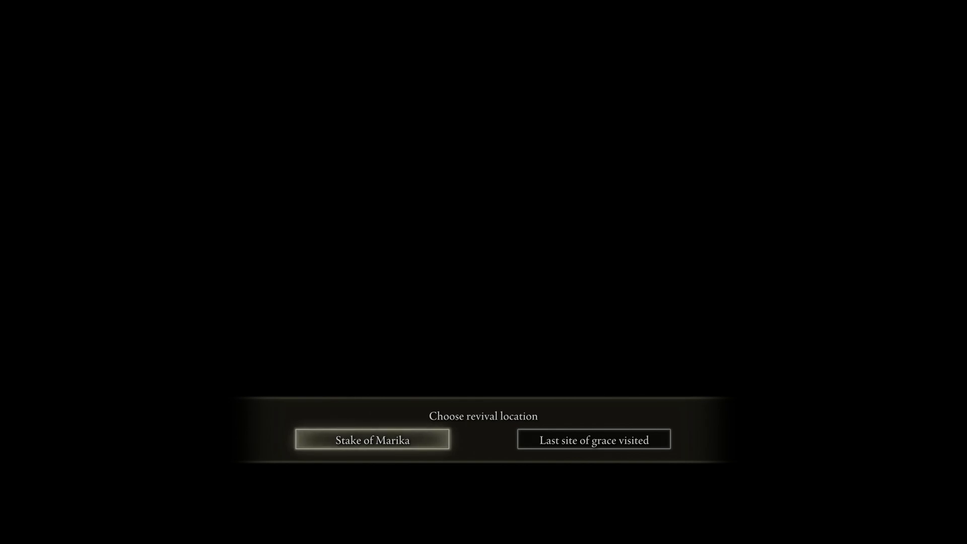
Choose the Stake of Marika as the revival location after dying
{"action": "left_click", "coordinate": [371, 440]}
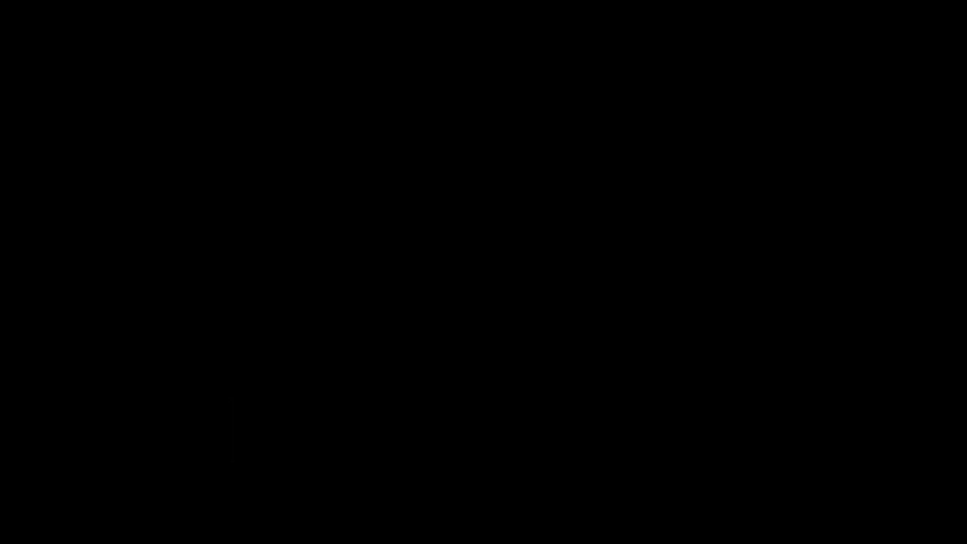